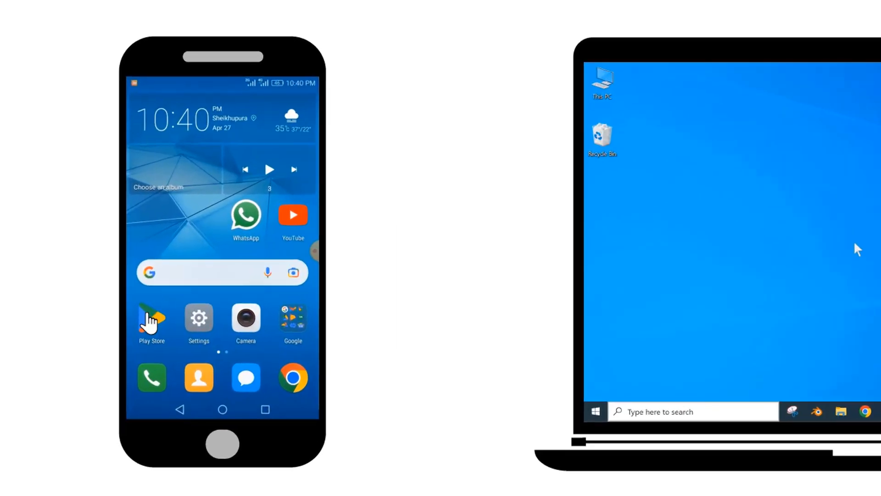
Search Play Store for "ftp server" and install WiFi FTP Server by Medha Apps.
click(151, 321)
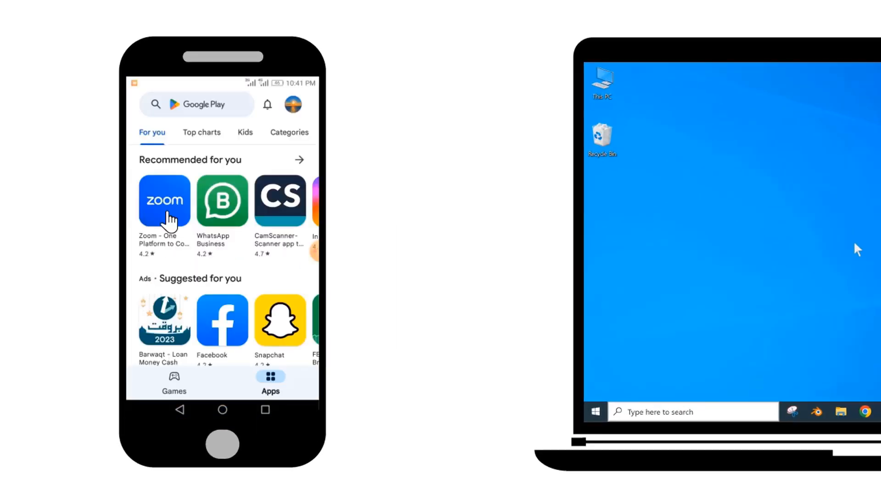
text(f)
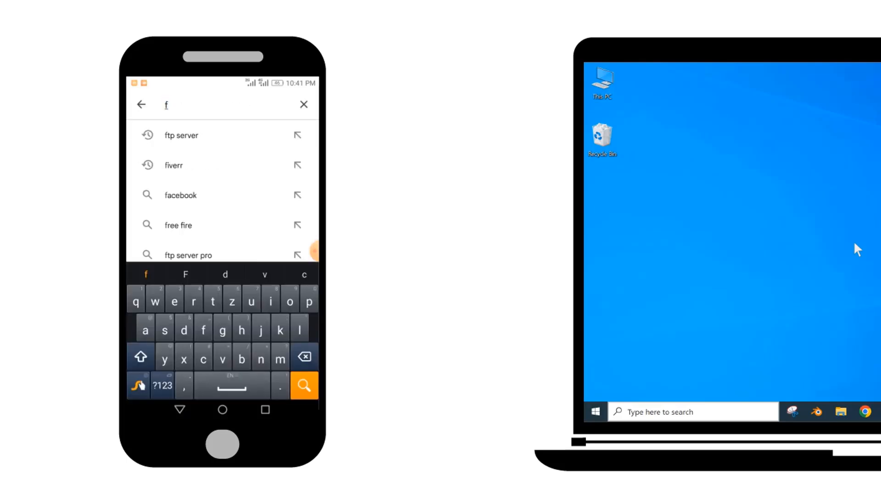
text(t)
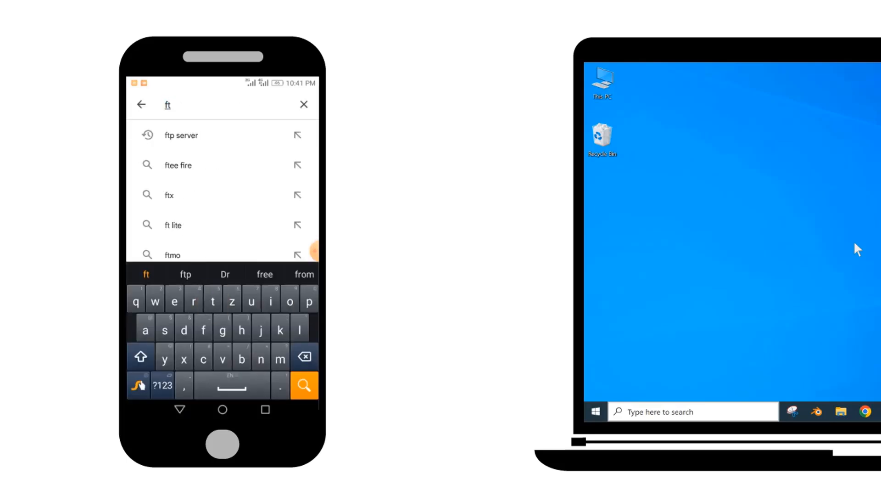
click(181, 135)
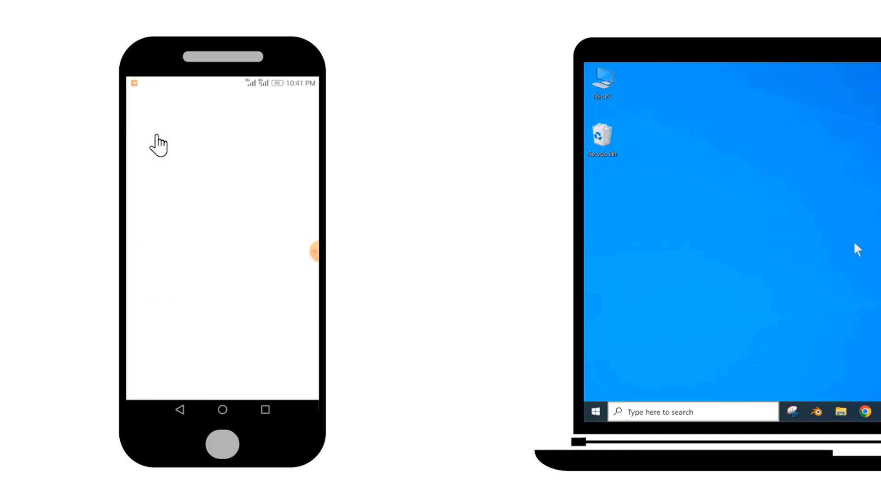
click(222, 225)
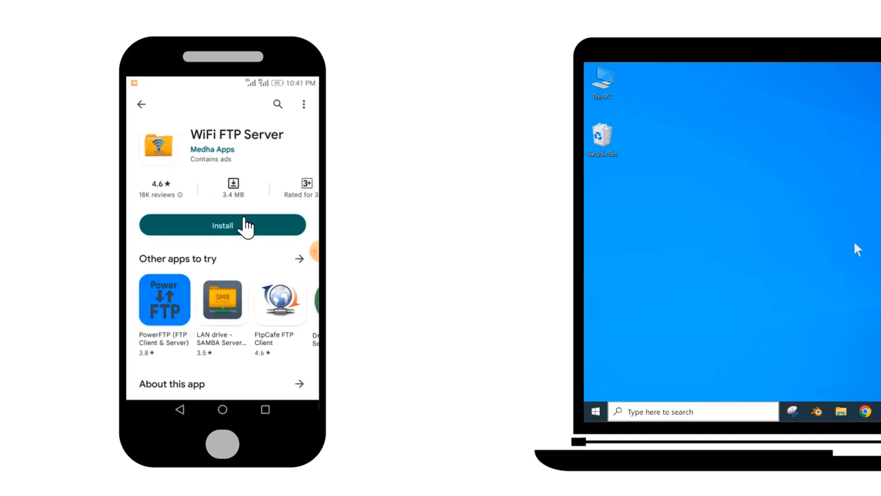
click(222, 226)
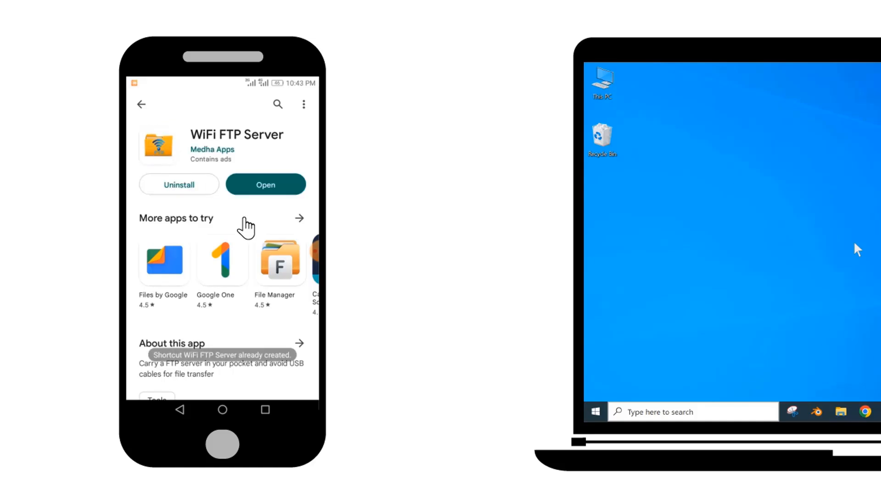
Switch on the HUAWEI Y6II portable Wi-Fi hotspot from the shortcuts panel's hotspot settings.
click(141, 104)
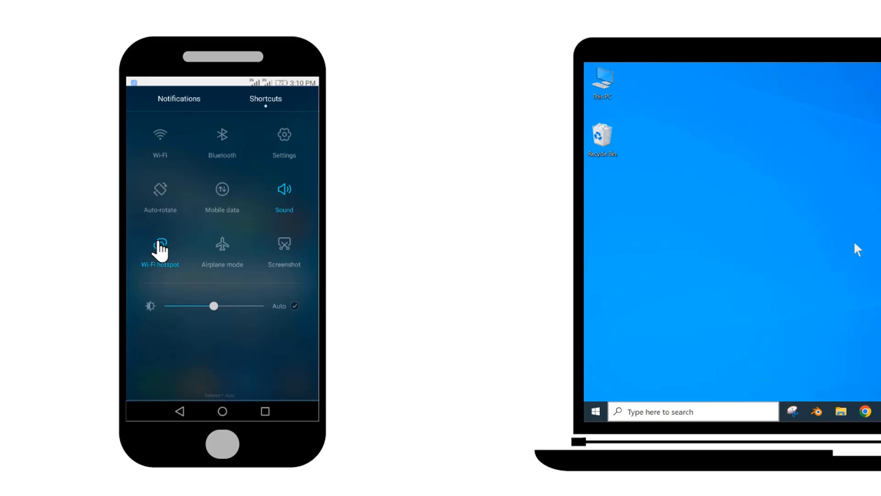
click(160, 249)
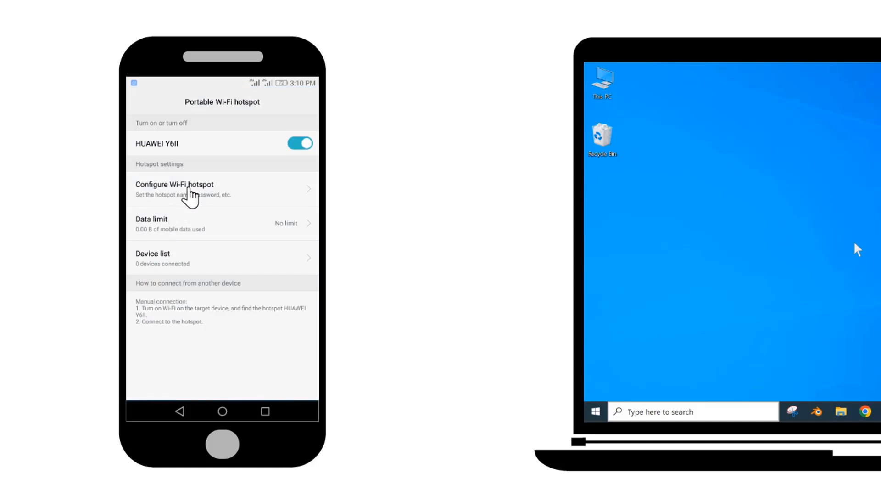
click(175, 188)
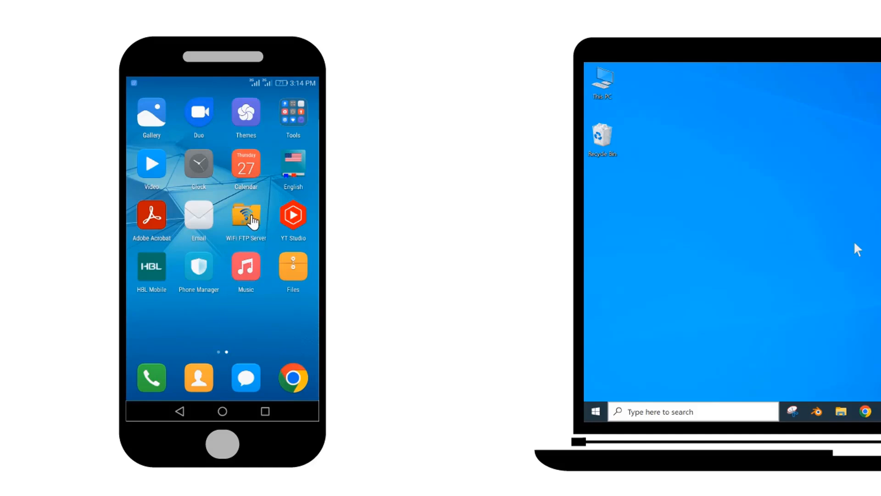
Start the FTP server in WiFi FTP Server, running at 192.168.43.1.
click(246, 213)
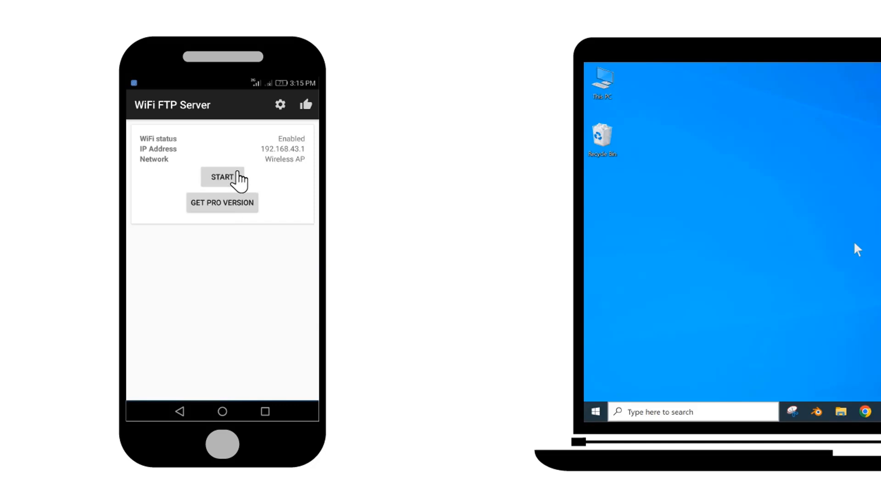
click(222, 177)
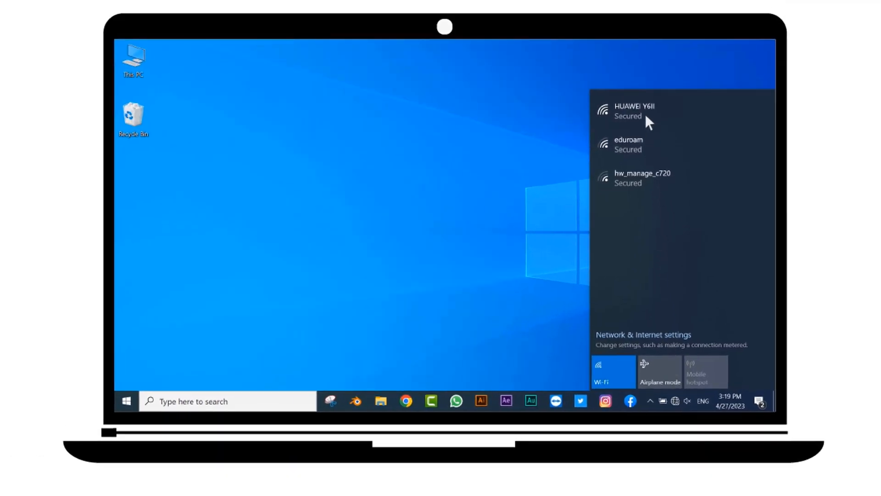
mouse_move(651, 119)
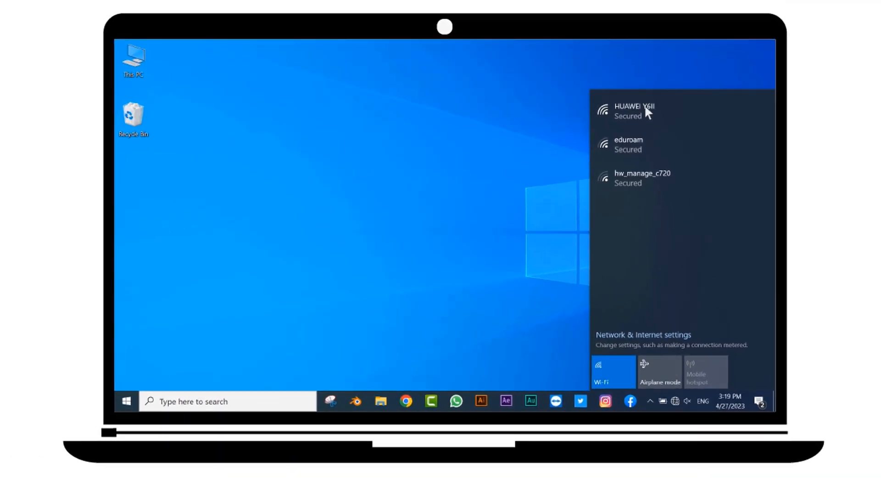
click(635, 111)
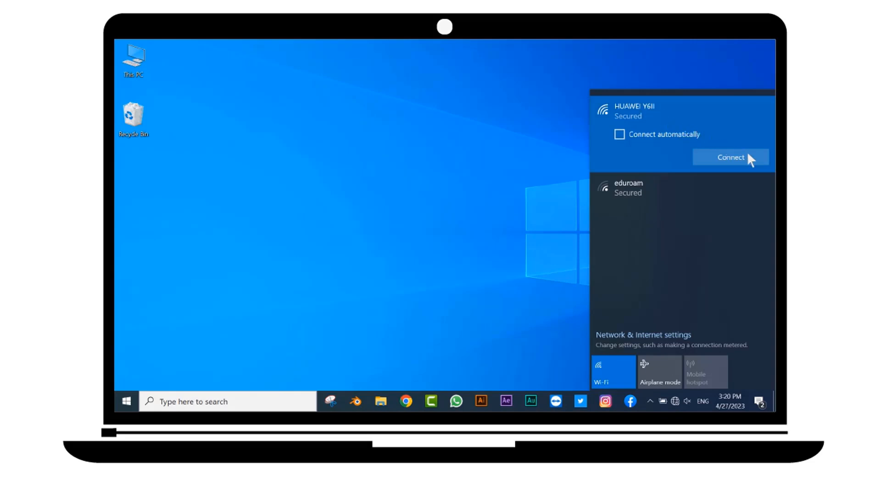
click(730, 156)
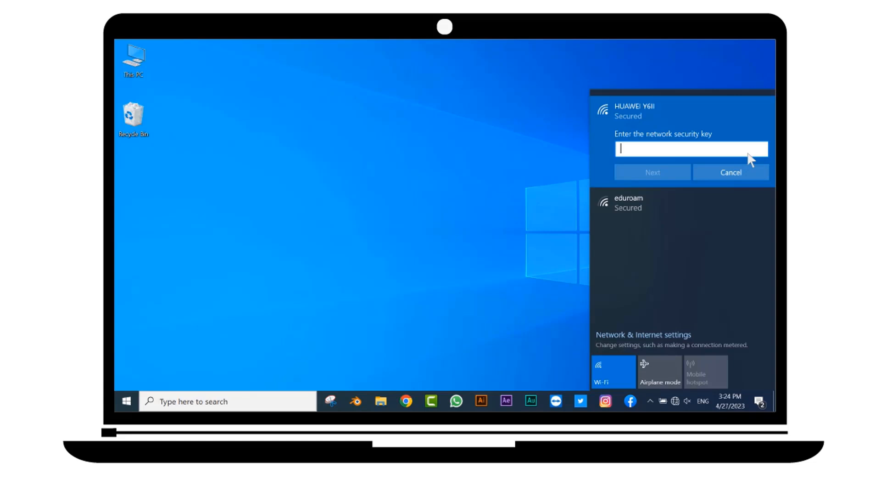
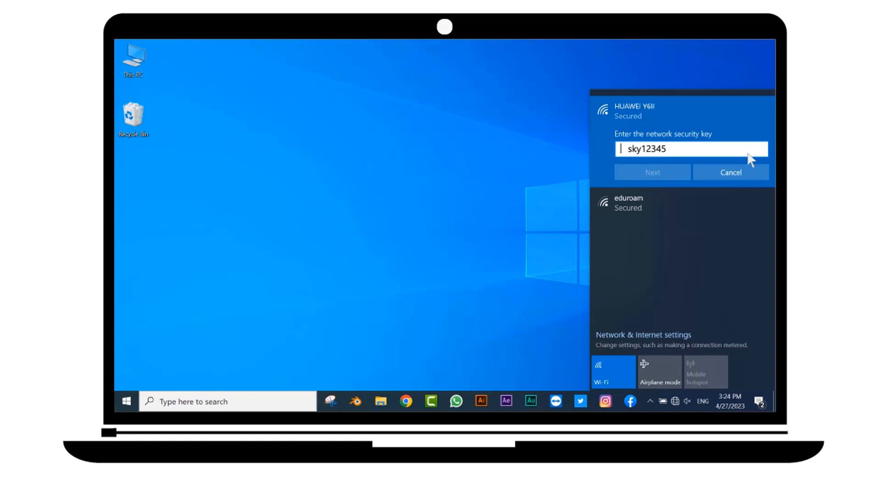
click(651, 172)
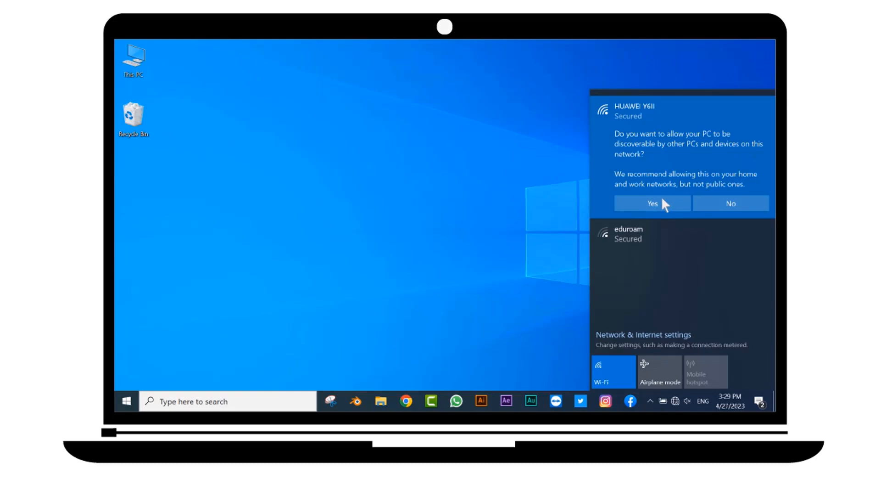
click(652, 204)
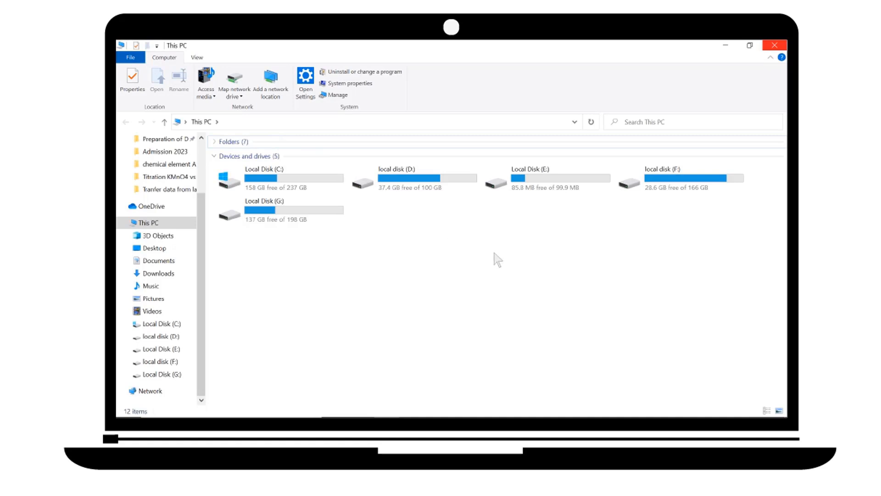
Start the Add Network Location wizard from This PC's context menu.
right_click(497, 258)
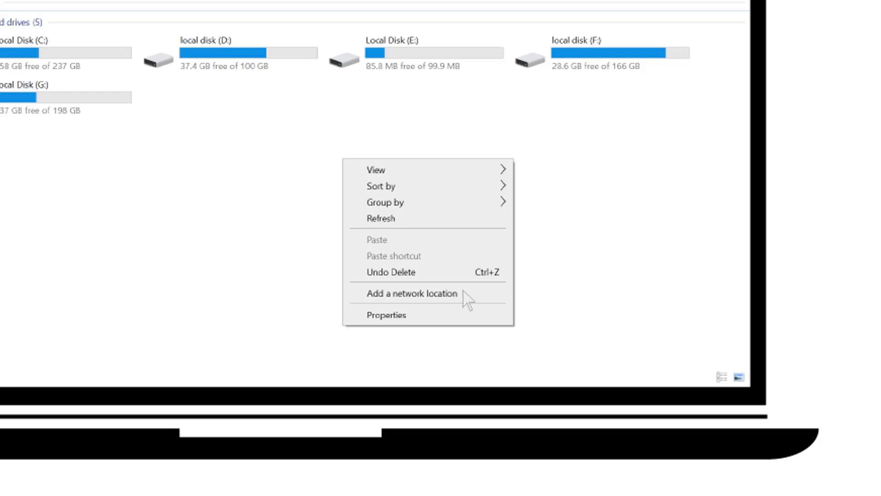
click(410, 293)
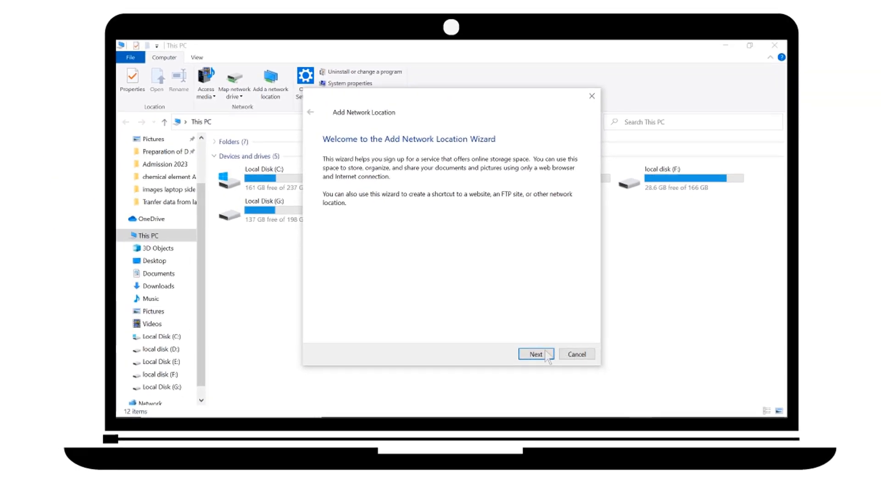
Add the network location ftp://192.168.43.1:2221 with anonymous logon and finish the wizard.
click(535, 354)
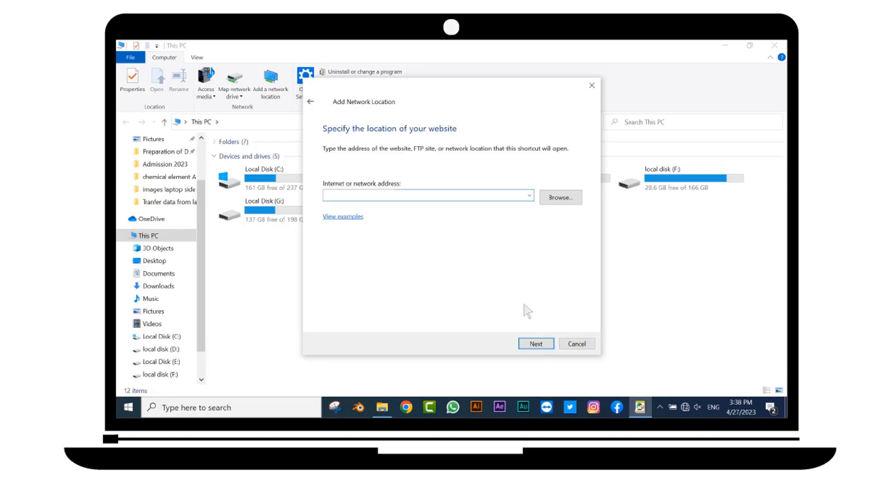
text(ftp://192.168.43.1:2221)
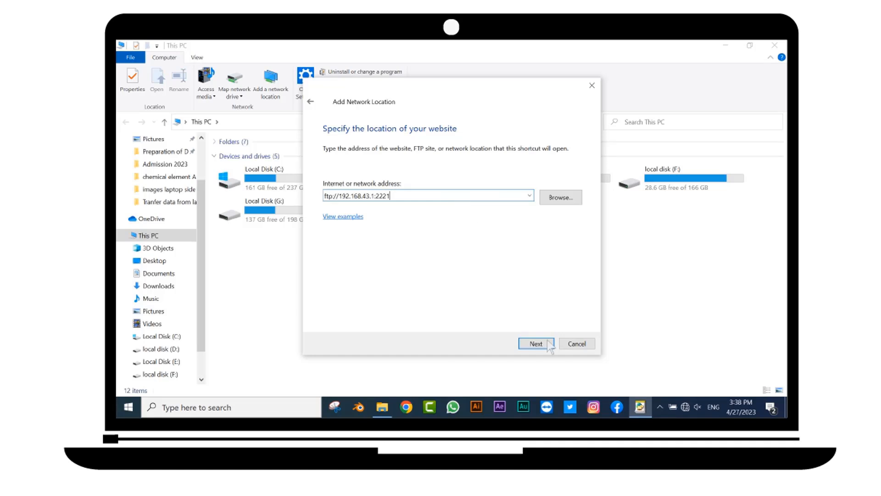
click(534, 343)
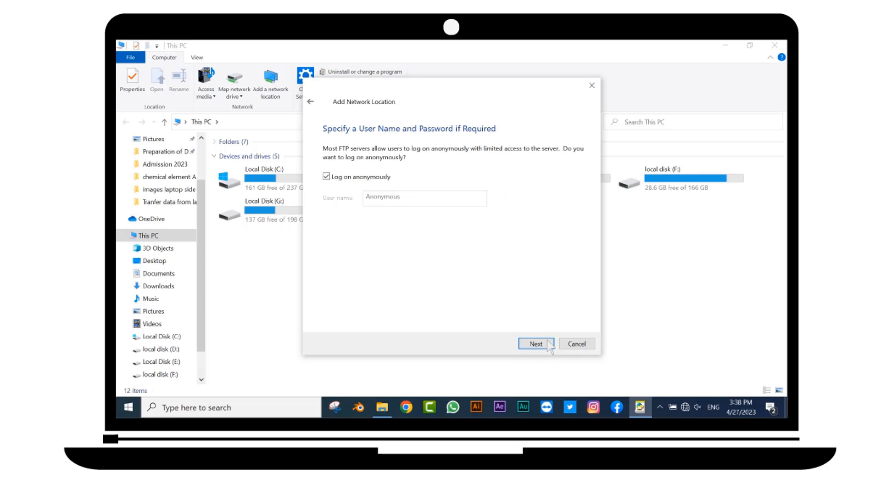
click(535, 343)
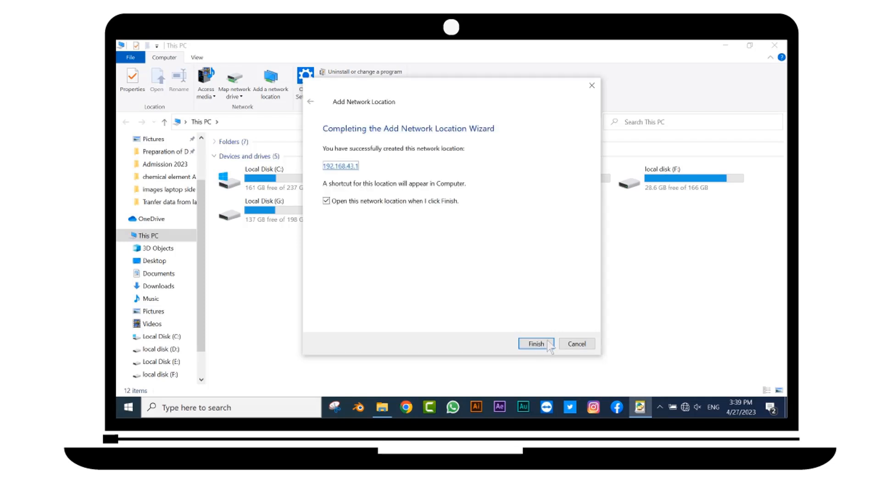
click(535, 343)
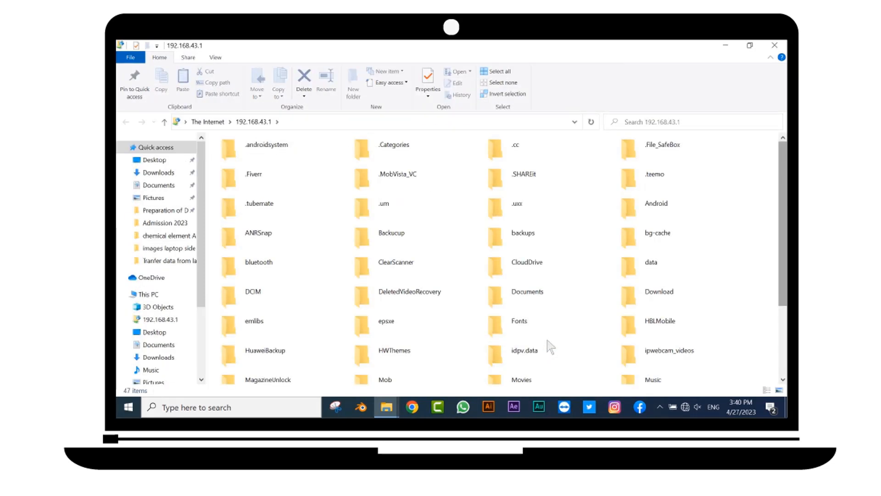